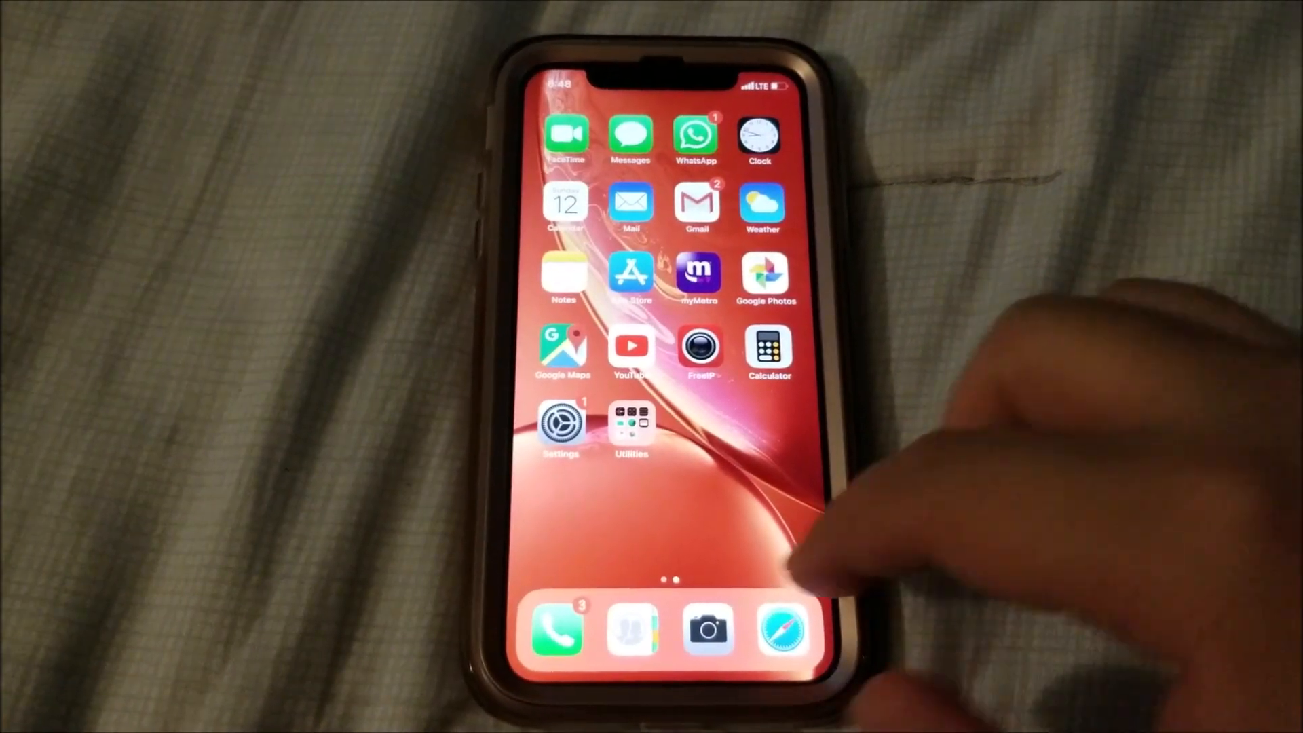
Step: Open Settings, enter General, and go to the Reset options at the bottom
left_click(558, 429)
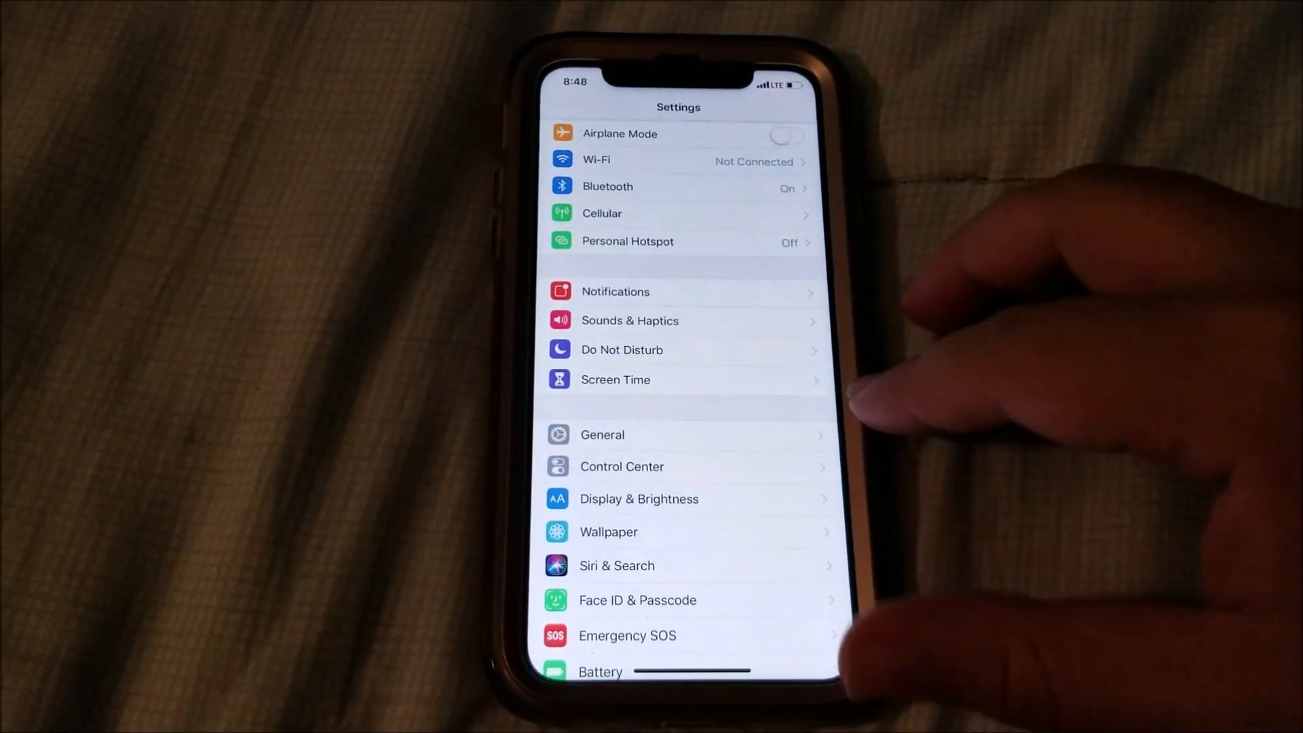
left_click(603, 434)
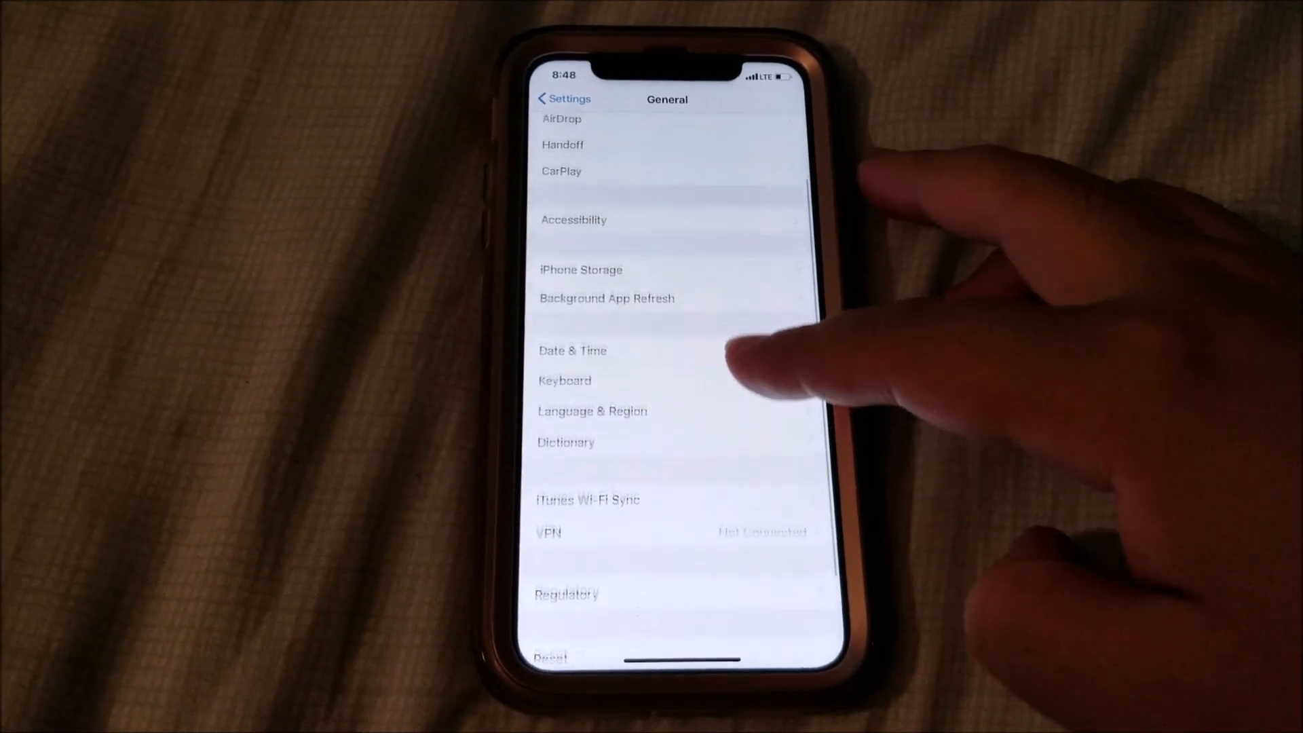
scroll("down", 3)
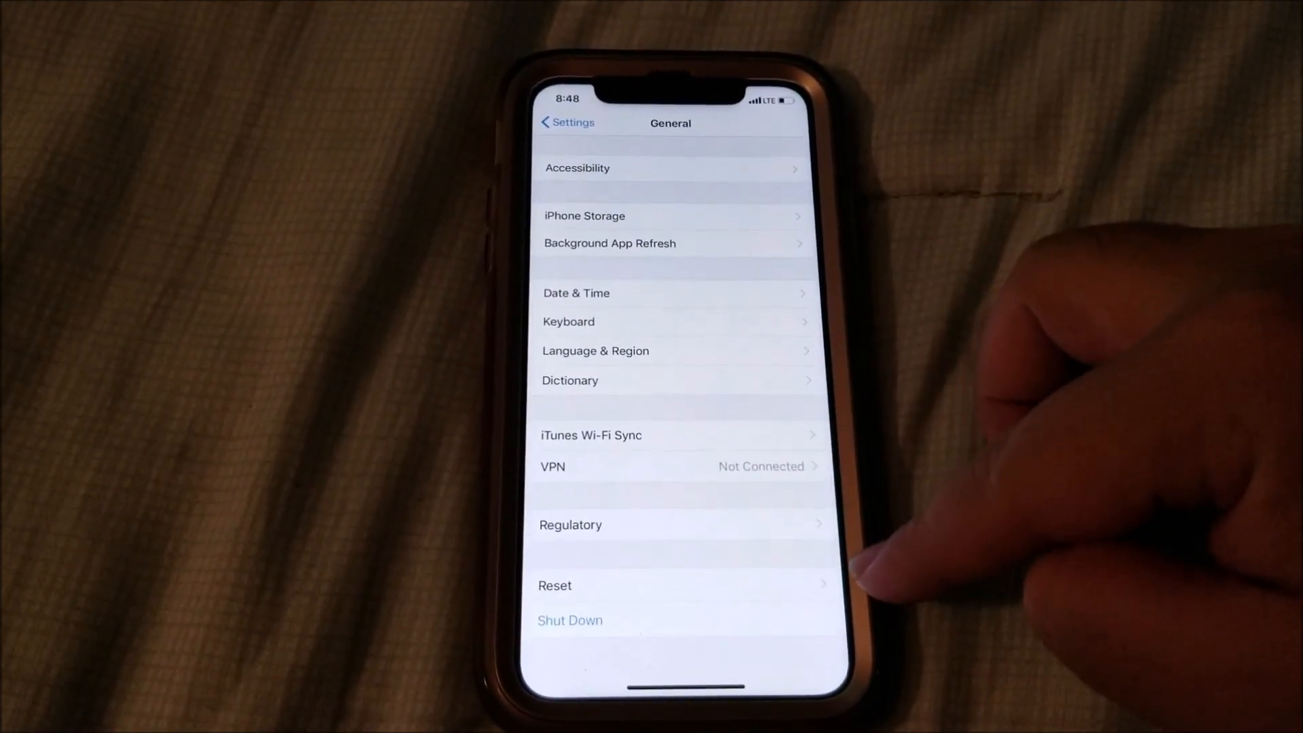
left_click(556, 586)
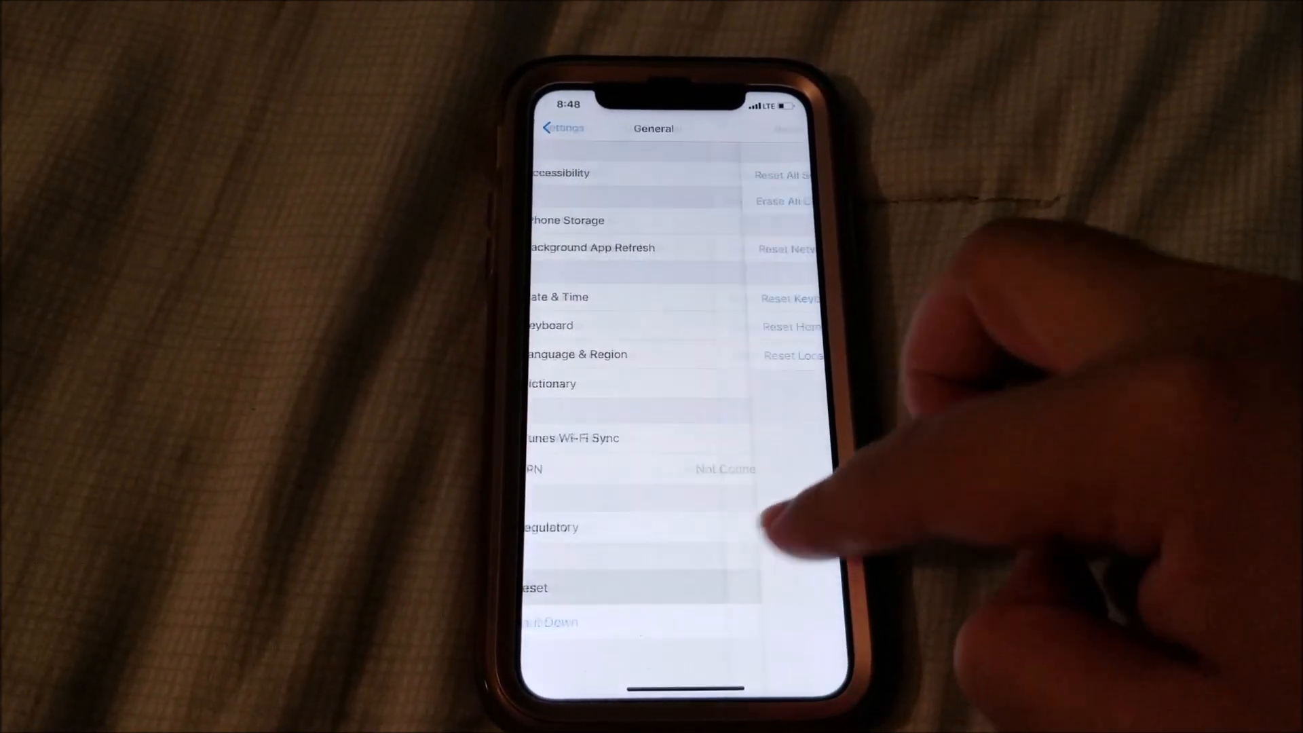
Step: Choose Erase All Content and Settings to bring up the iCloud upload warning
left_click(535, 588)
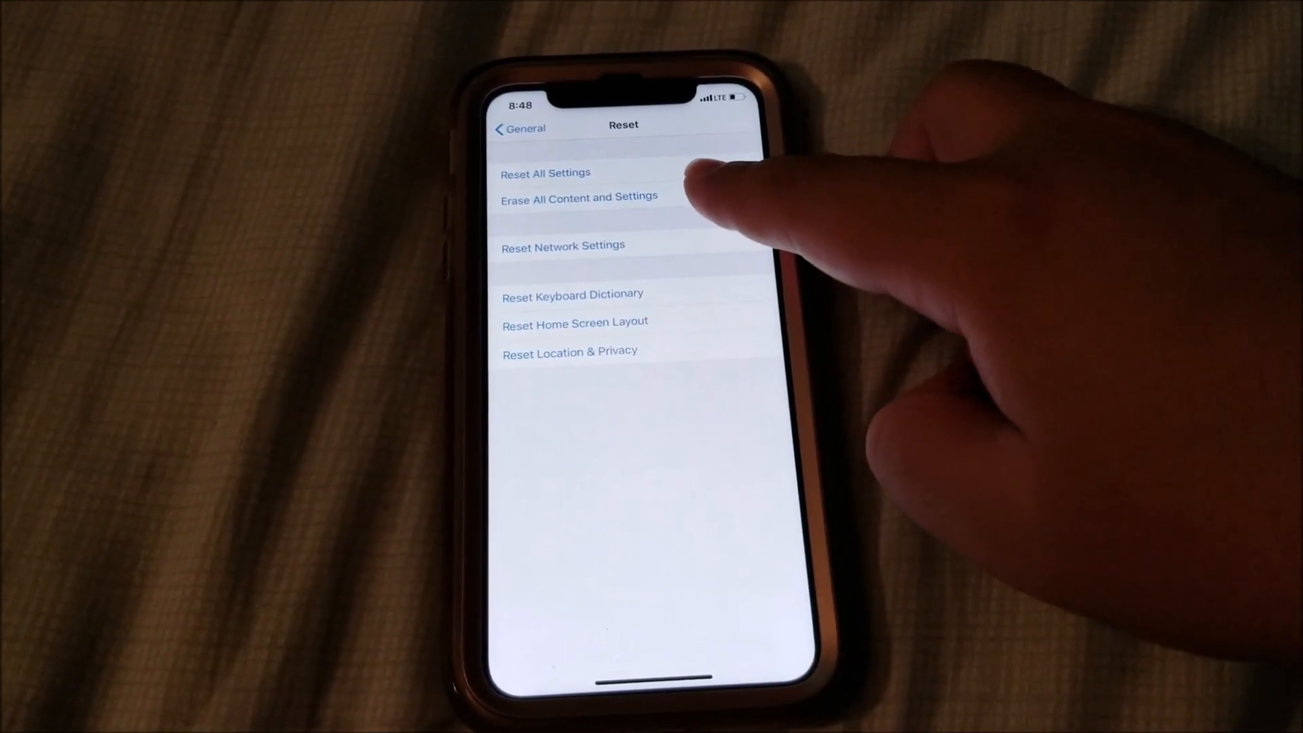
left_click(579, 196)
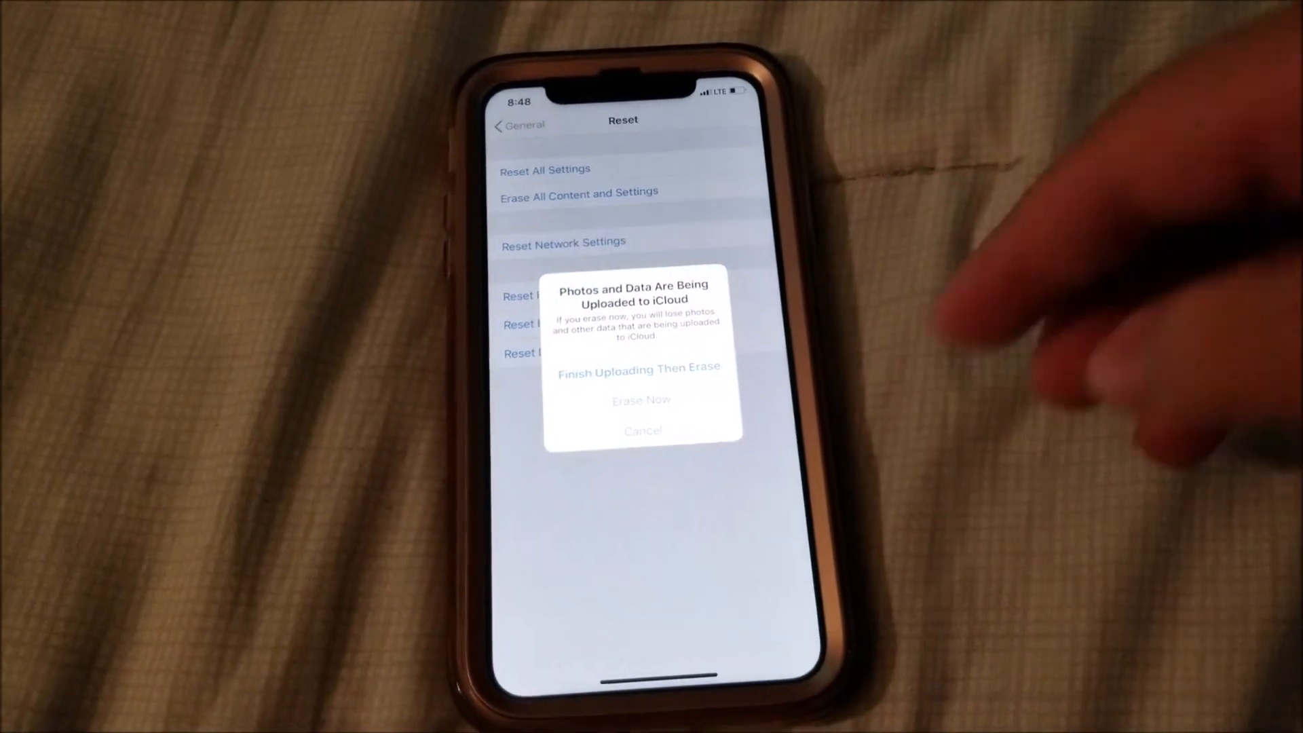